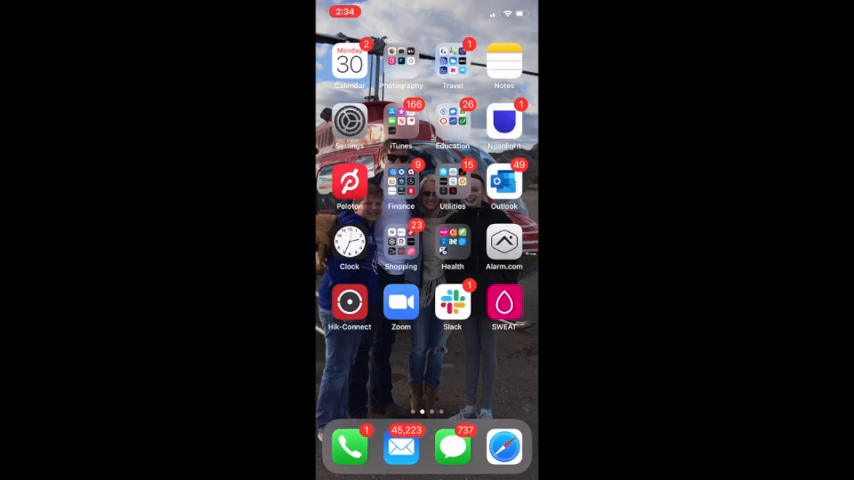
Launch App Store from the iTunes folder and search for Zoom
{"action": "left_click", "coordinate": [401, 120]}
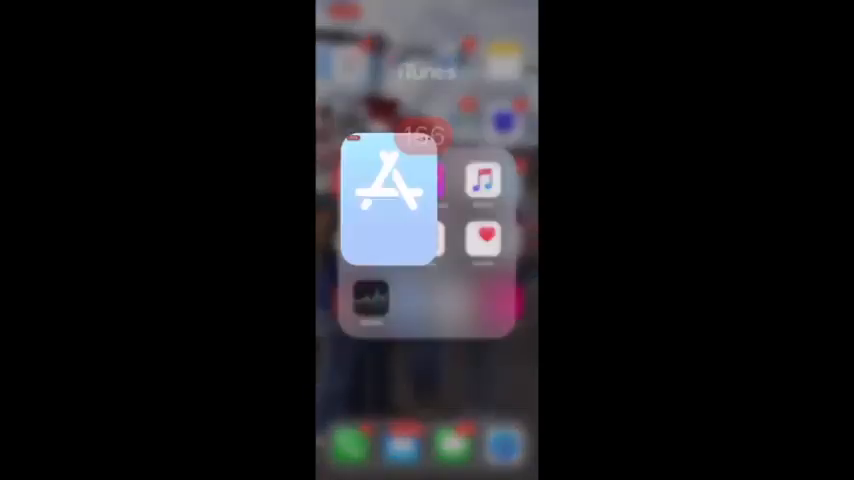
{"action": "left_click", "coordinate": [390, 195]}
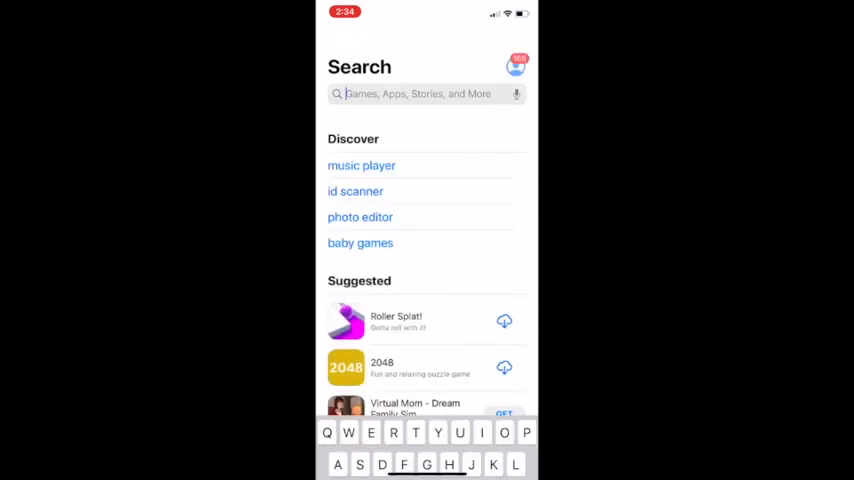
{"action": "type", "text": "Zoom"}
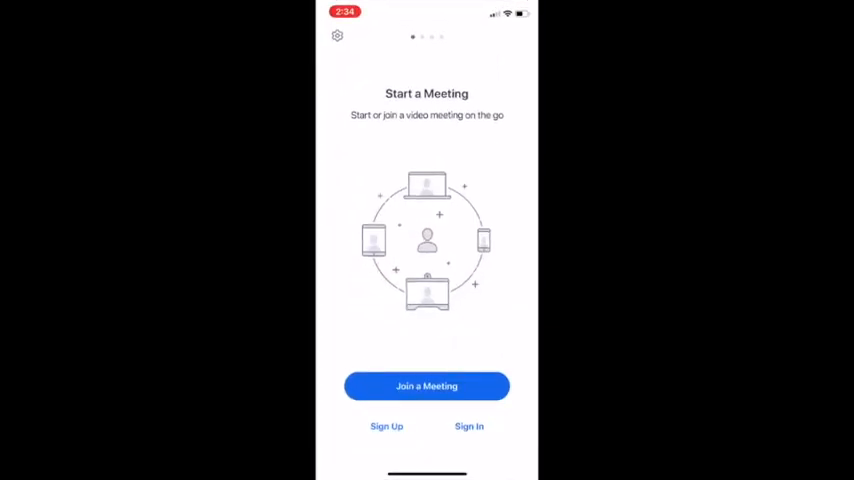
Sign in to the Zoom account, allowing Face ID when prompted
{"action": "left_click", "coordinate": [386, 426]}
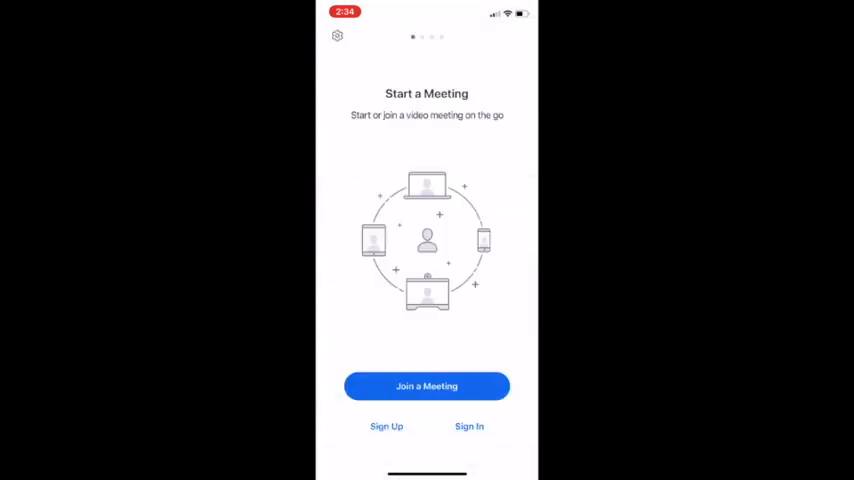
{"action": "left_click", "coordinate": [469, 426]}
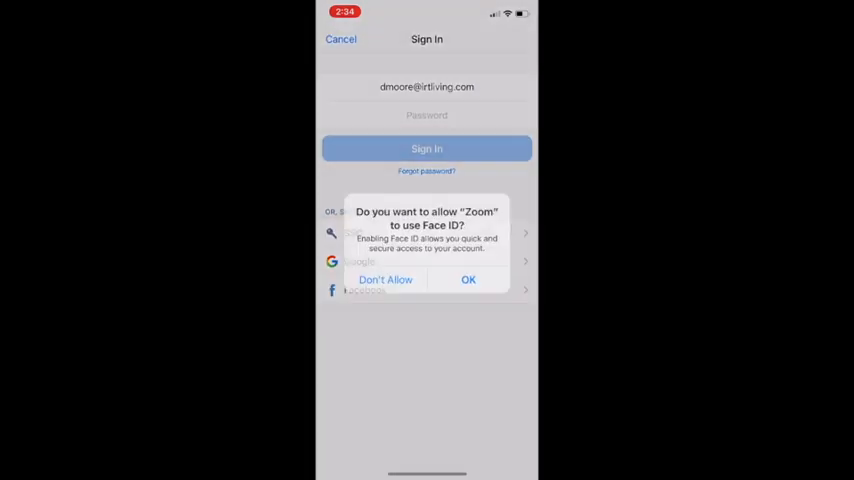
{"action": "left_click", "coordinate": [468, 279]}
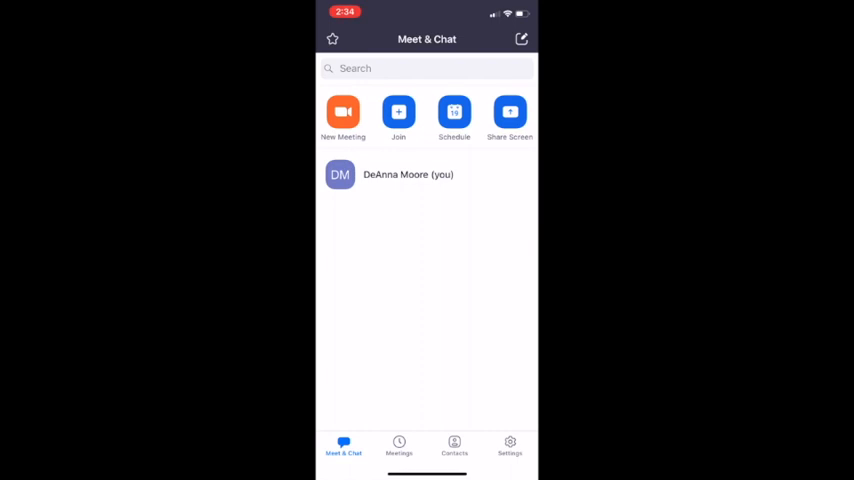
Start scheduling a new meeting from the Meet & Chat screen
{"action": "left_click", "coordinate": [454, 115]}
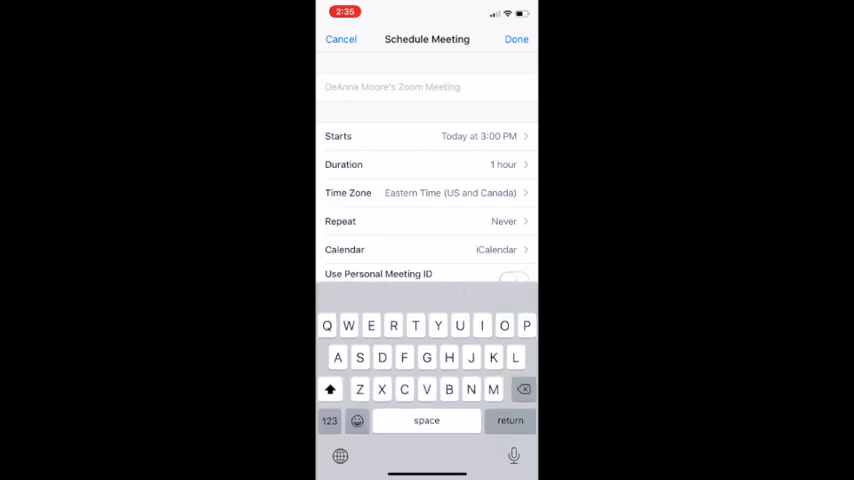
Schedule 'Virtual tour miller creek' today at 3:00 PM for 30 minutes
{"action": "type", "text": "Virtual tour miller creek"}
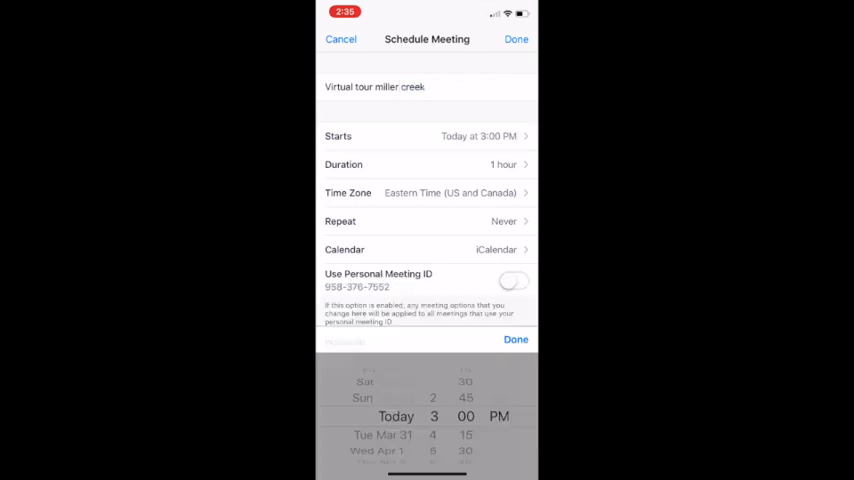
{"action": "left_click", "coordinate": [513, 364]}
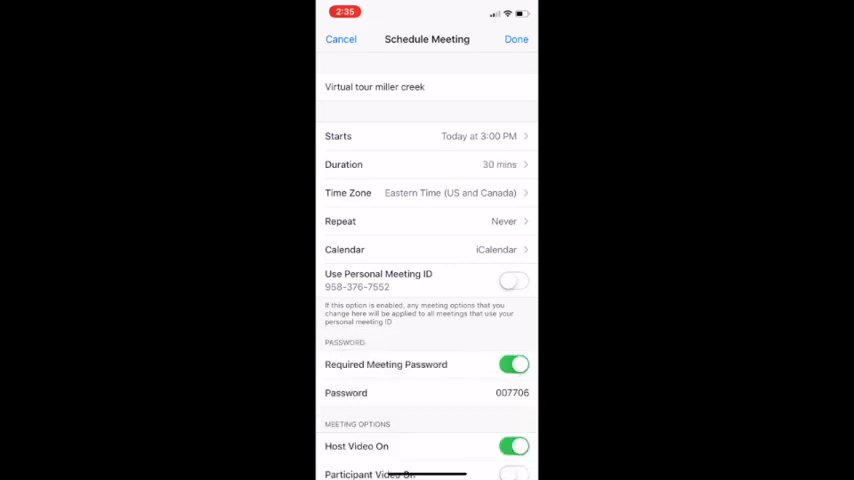
{"action": "scroll", "scroll_direction": "down", "scroll_amount": 3}
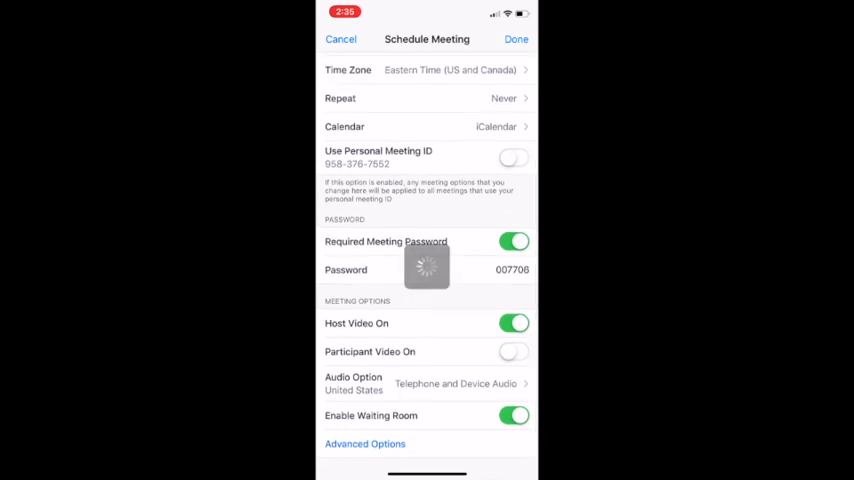
{"action": "left_click", "coordinate": [516, 39]}
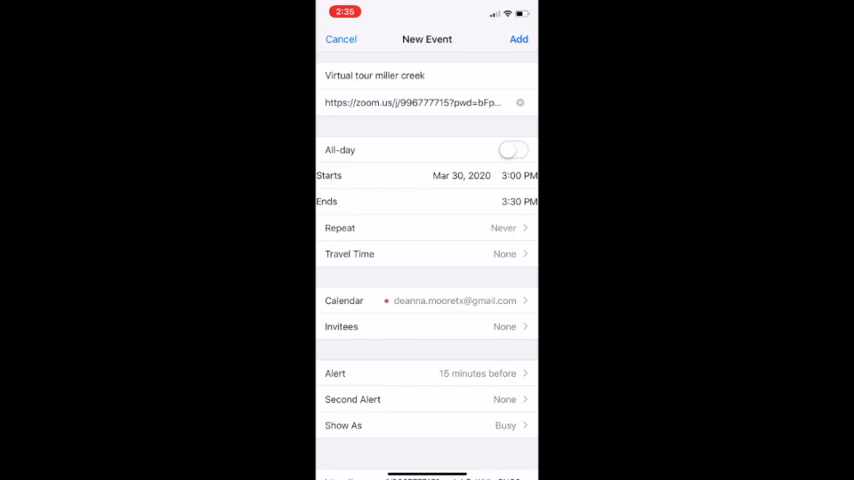
Review the new Calendar event and open its invitee list
{"action": "scroll", "scroll_direction": "down", "scroll_amount": 3}
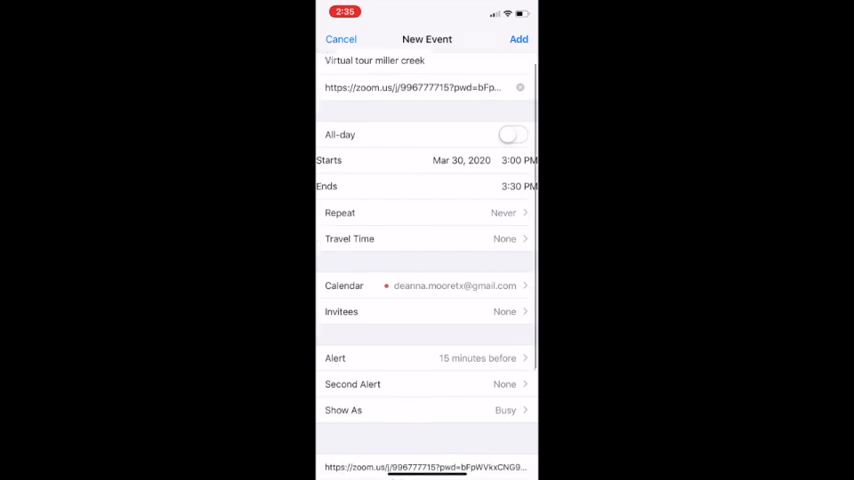
{"action": "left_click", "coordinate": [425, 311]}
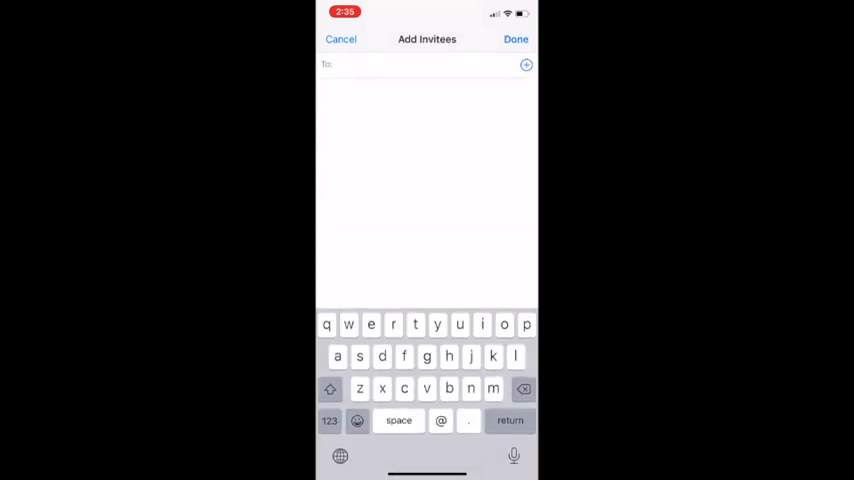
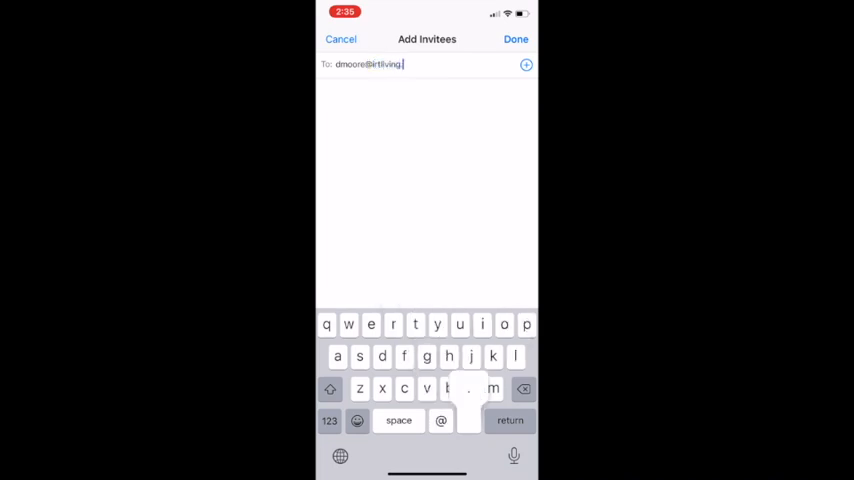
{"action": "left_click", "coordinate": [516, 39]}
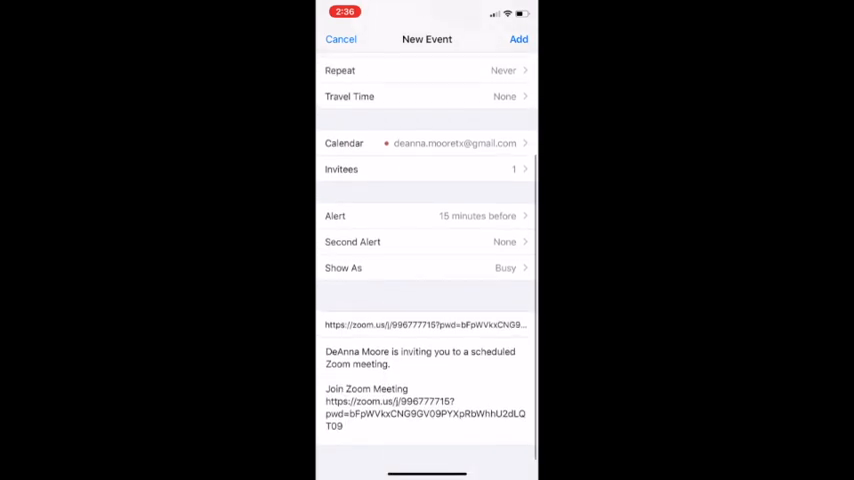
{"action": "scroll", "scroll_direction": "up", "scroll_amount": 3}
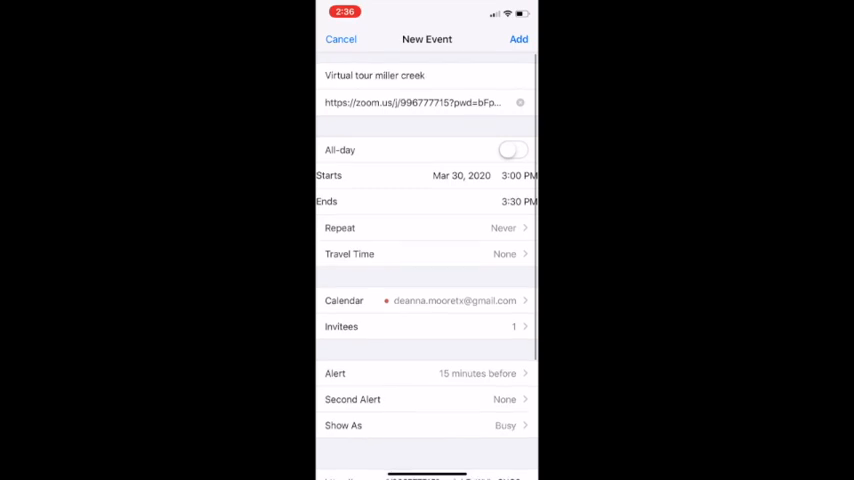